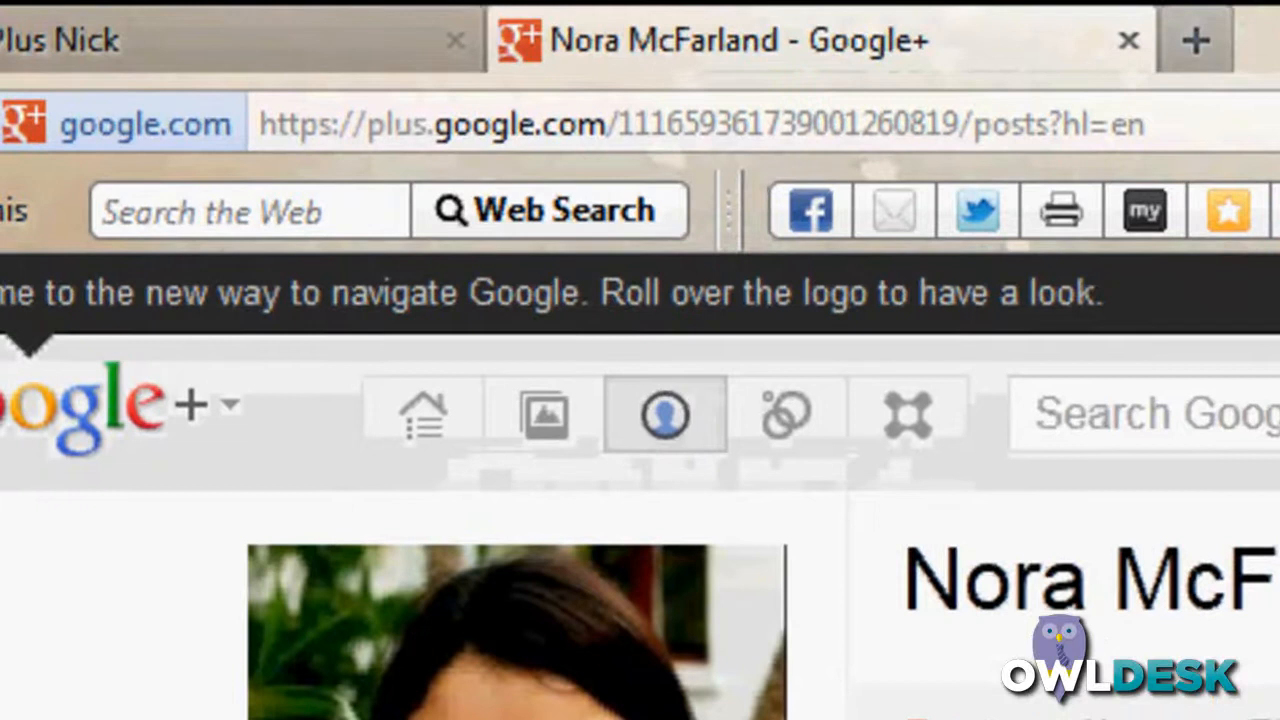
mouse_move(645, 350)
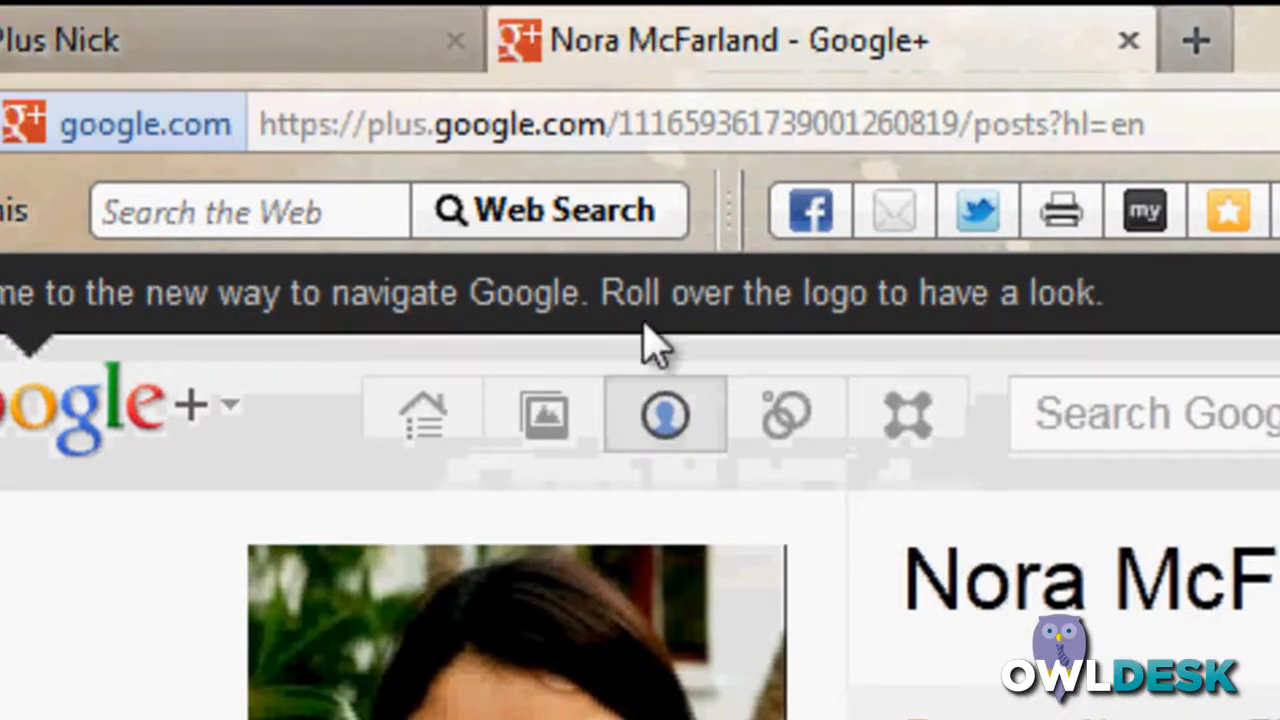
Step: Select the numeric profile ID in the Google+ profile page's address
click(395, 128)
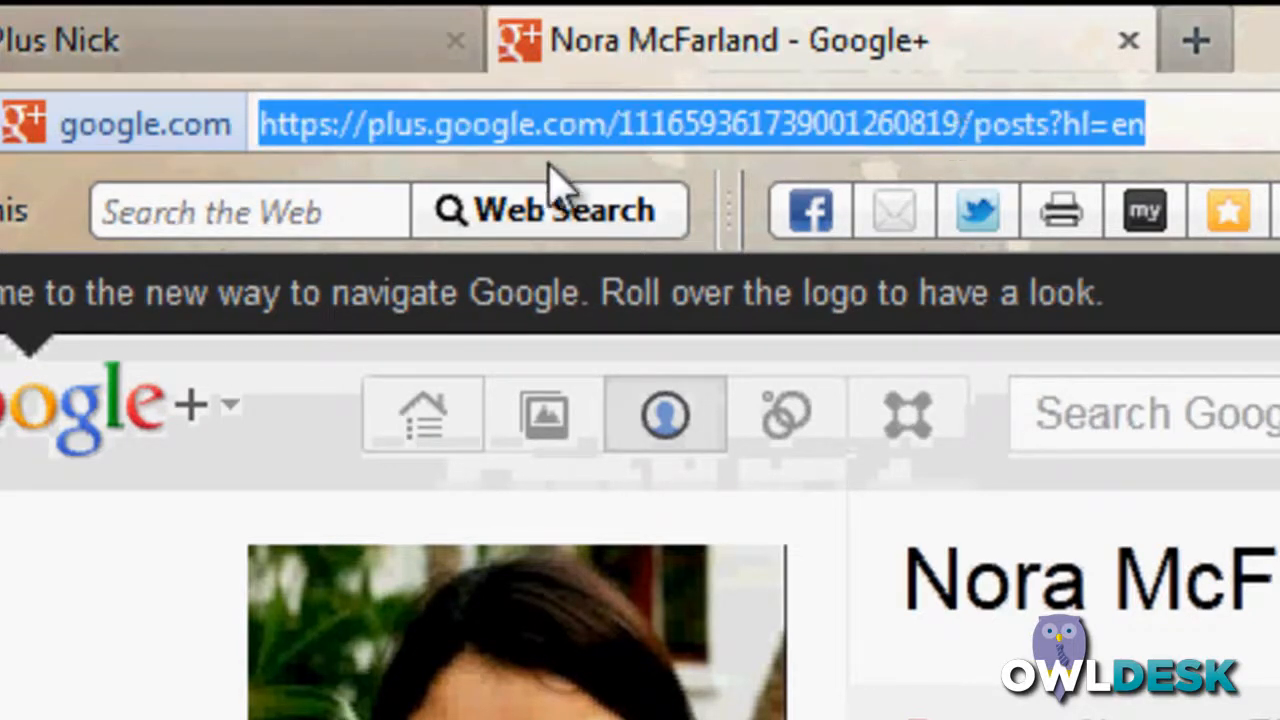
mouse_move(585, 150)
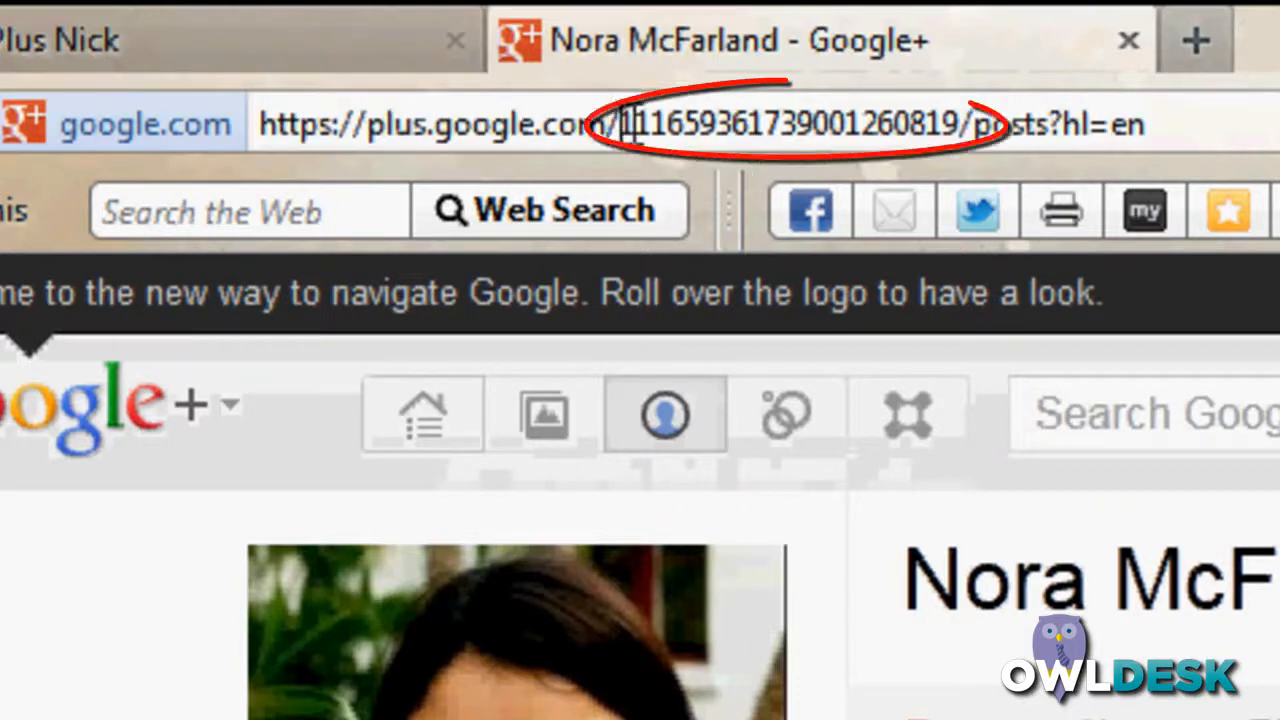
drag(600, 124, 960, 124)
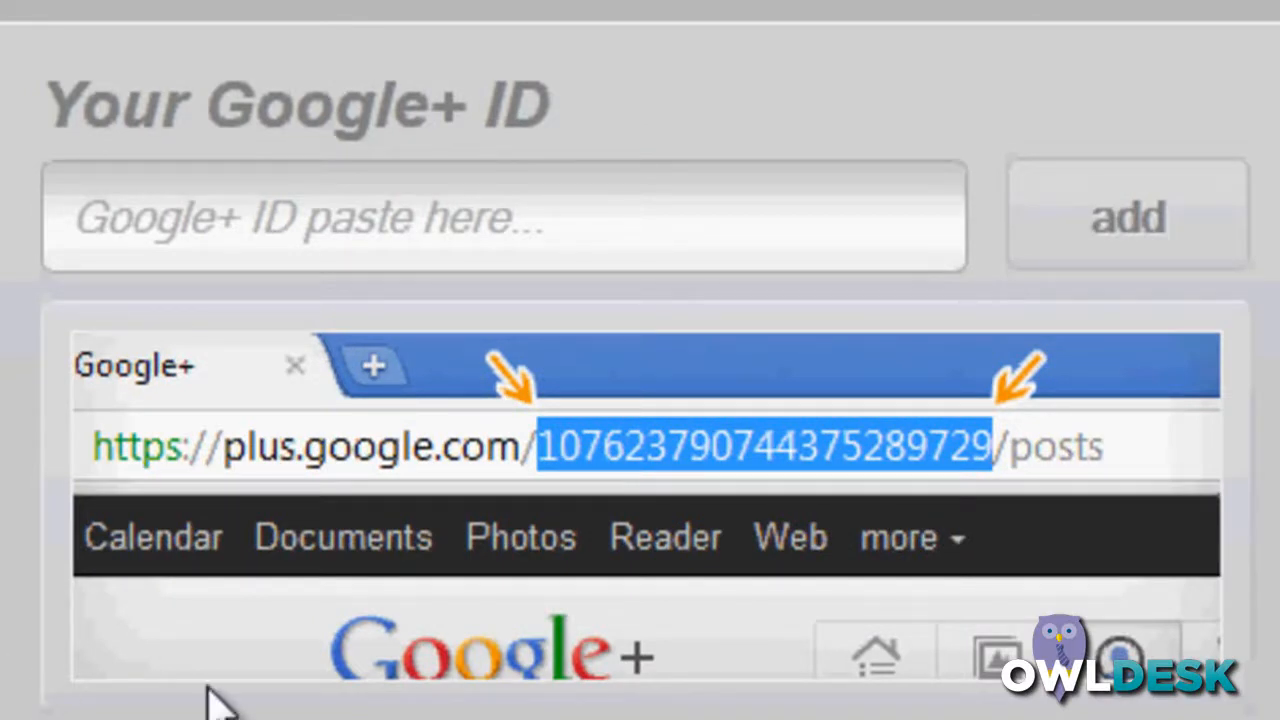
mouse_move(960, 520)
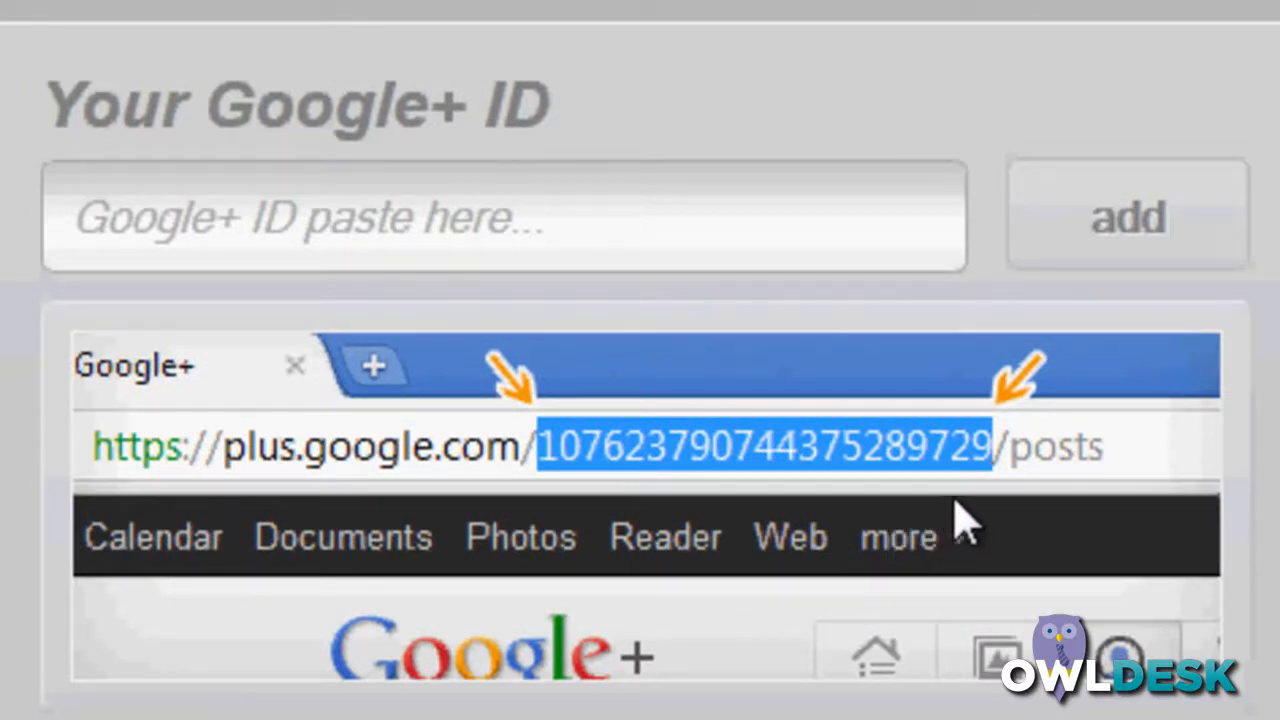
mouse_move(290, 315)
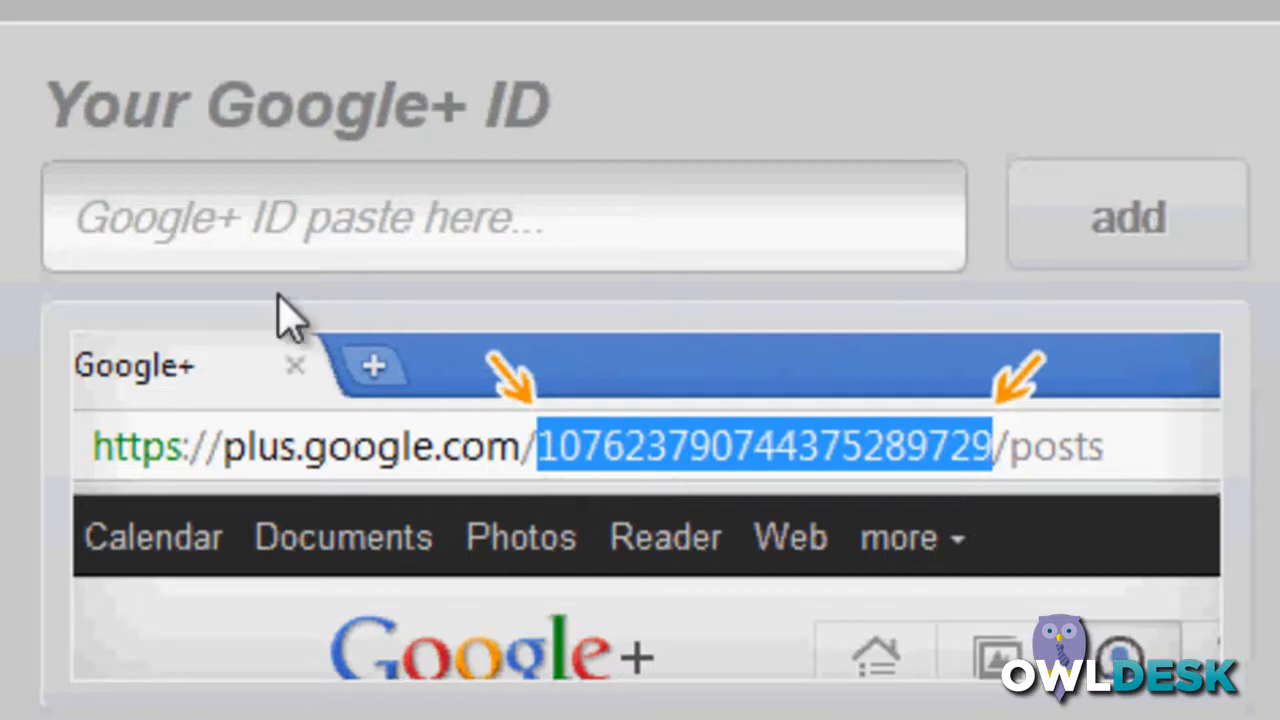
text(111659361739001260819)
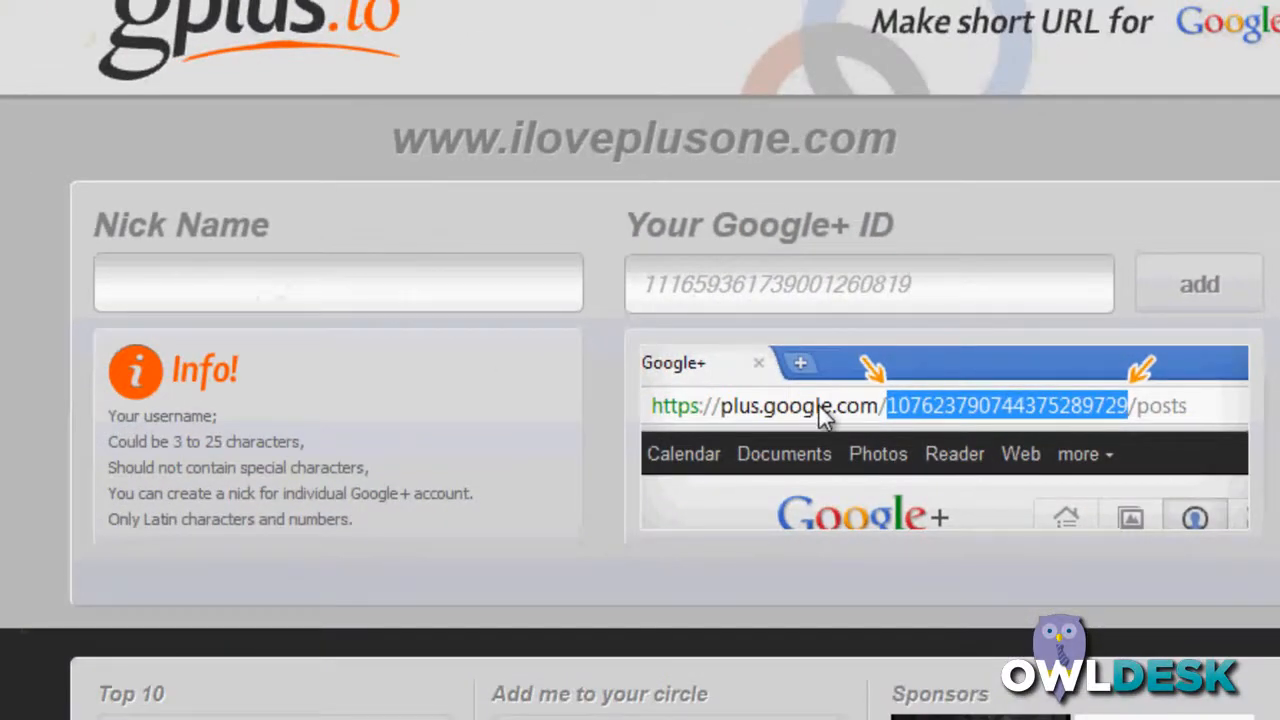
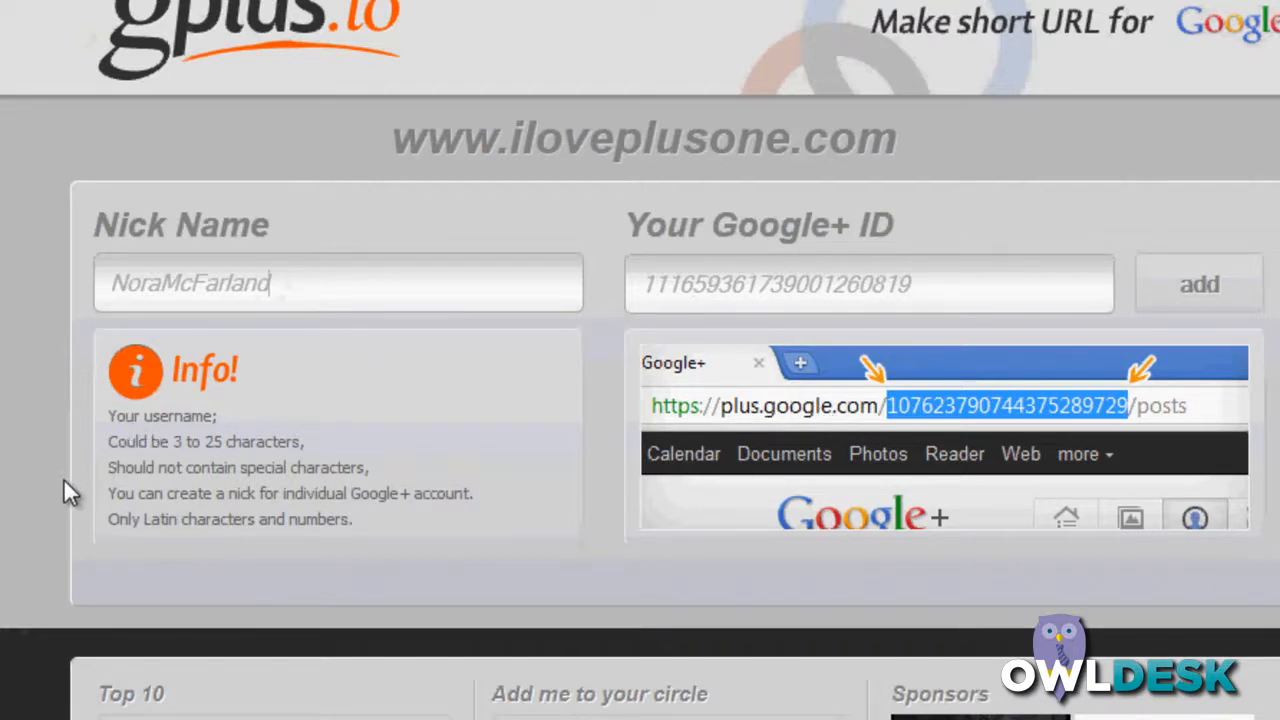
mouse_move(258, 465)
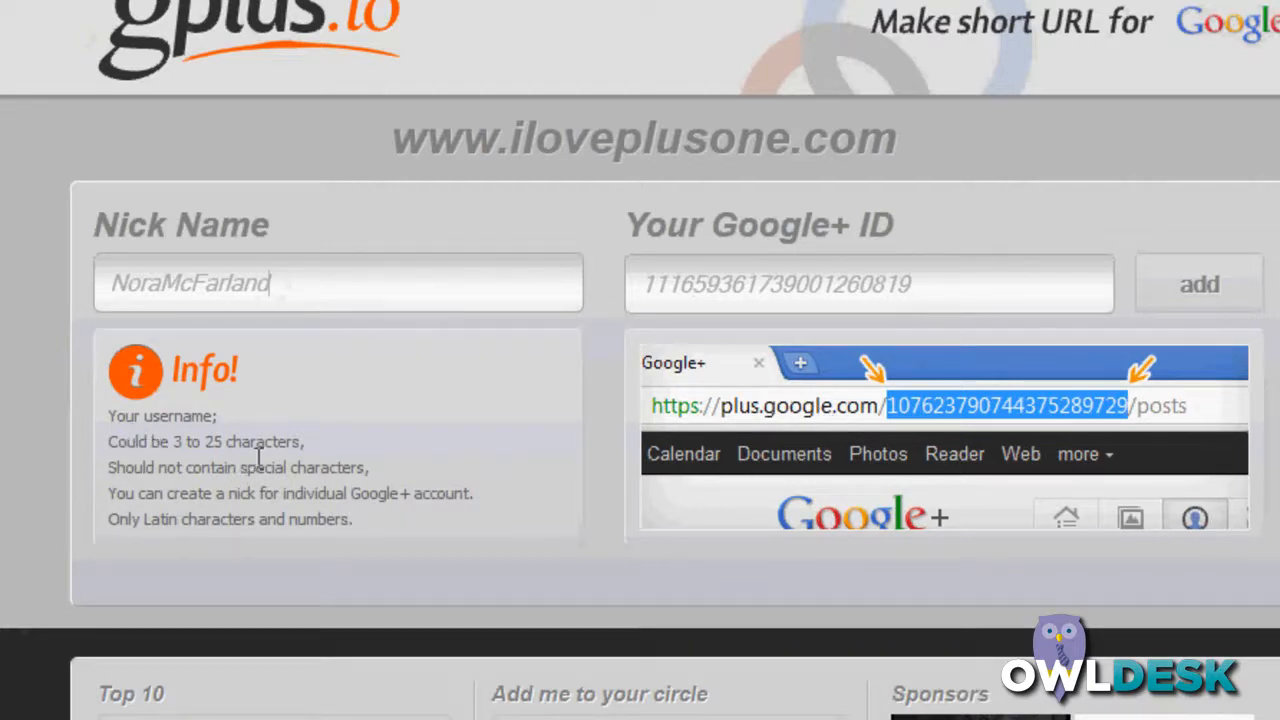
mouse_move(361, 460)
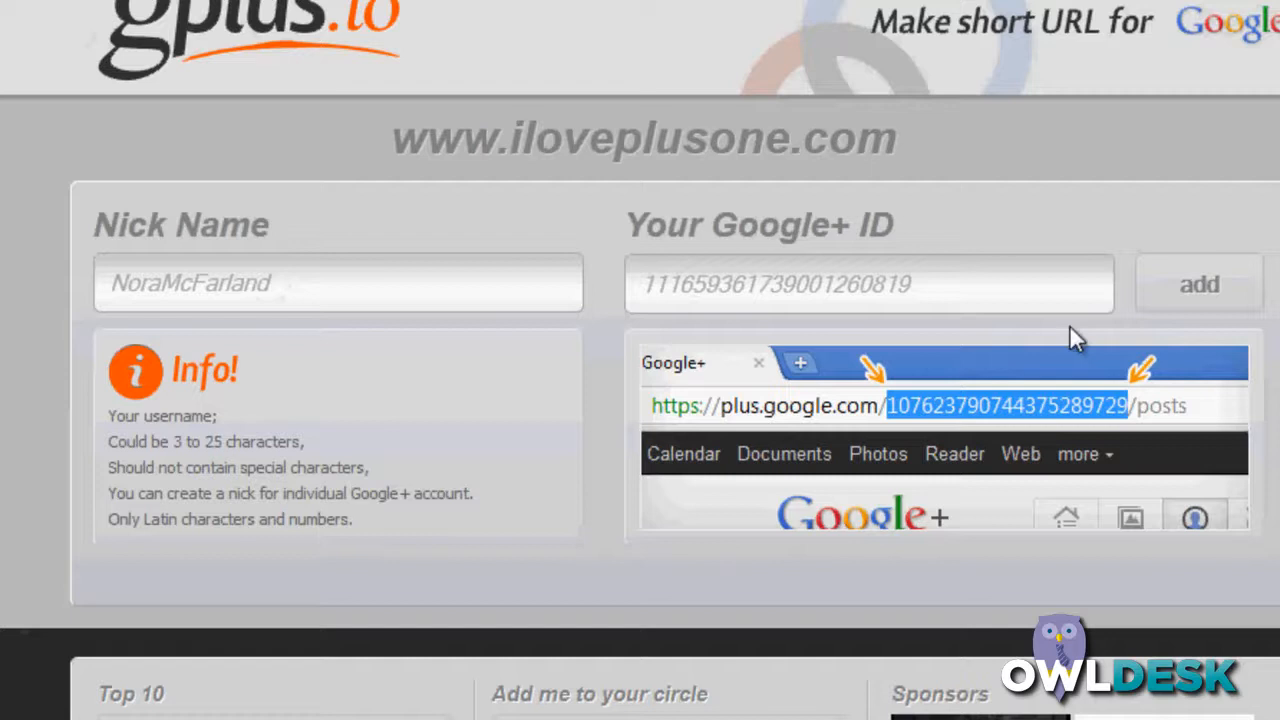
mouse_move(1218, 302)
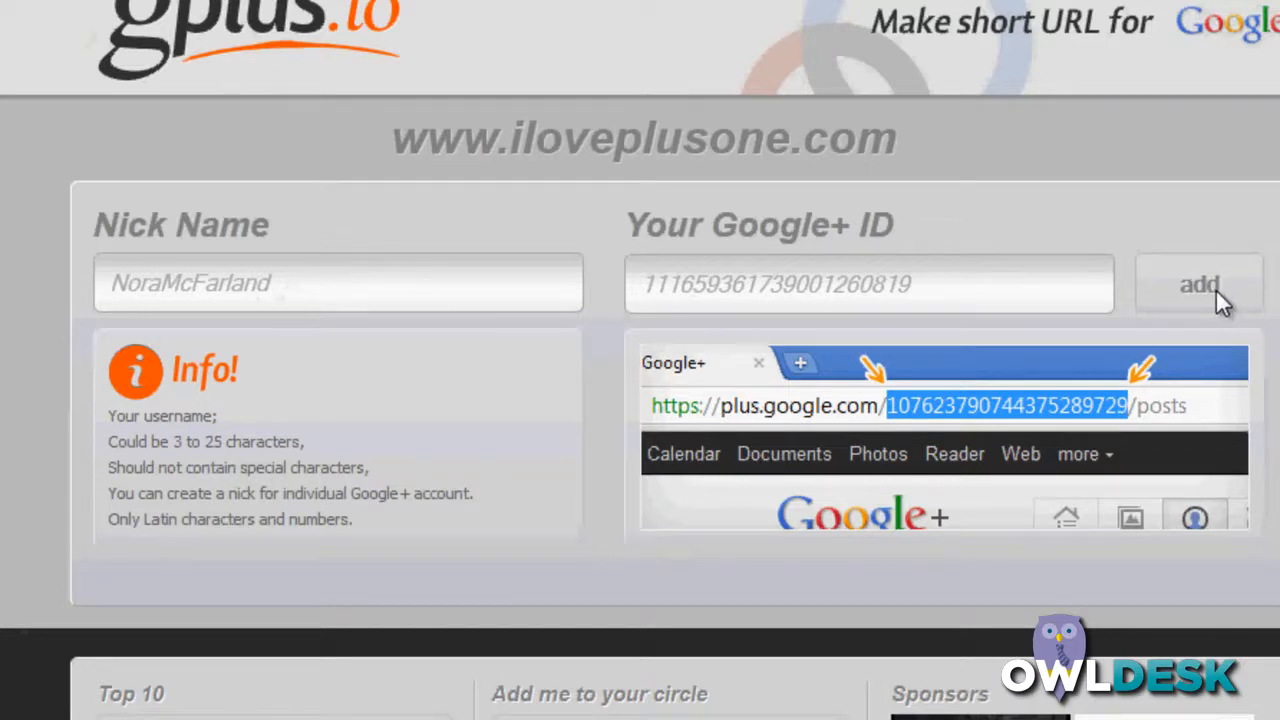
click(1198, 283)
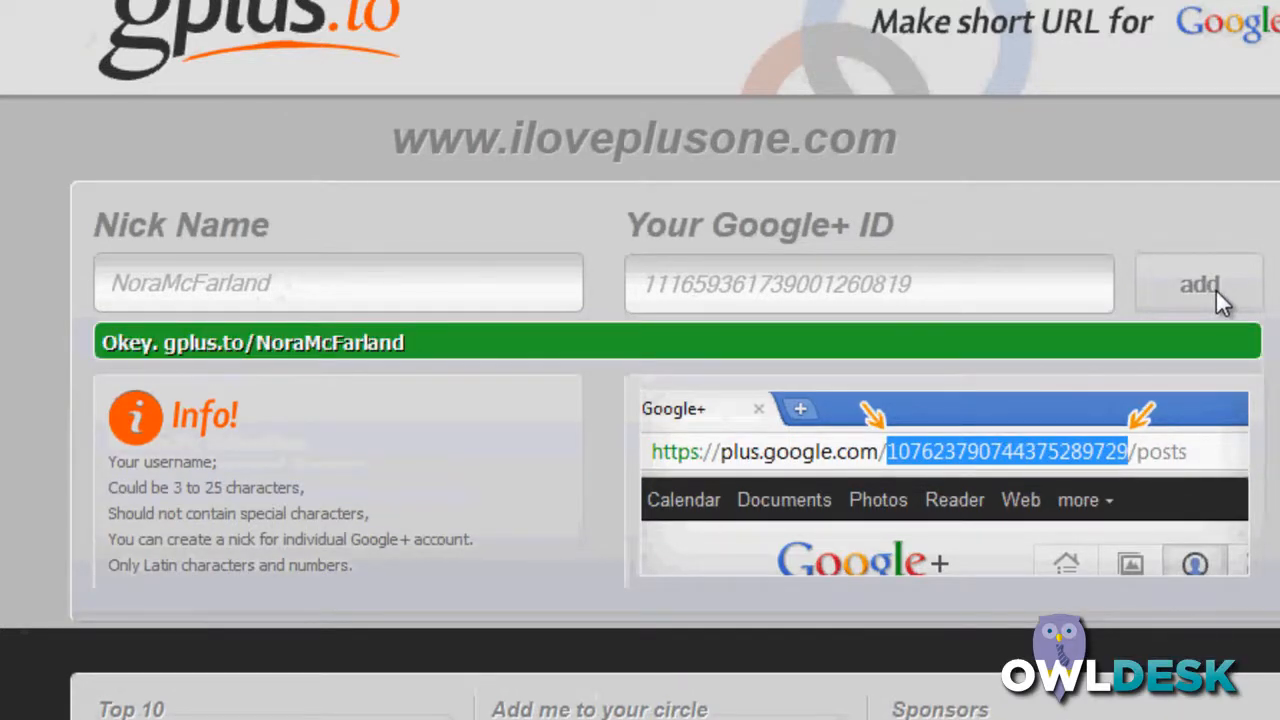
mouse_move(170, 355)
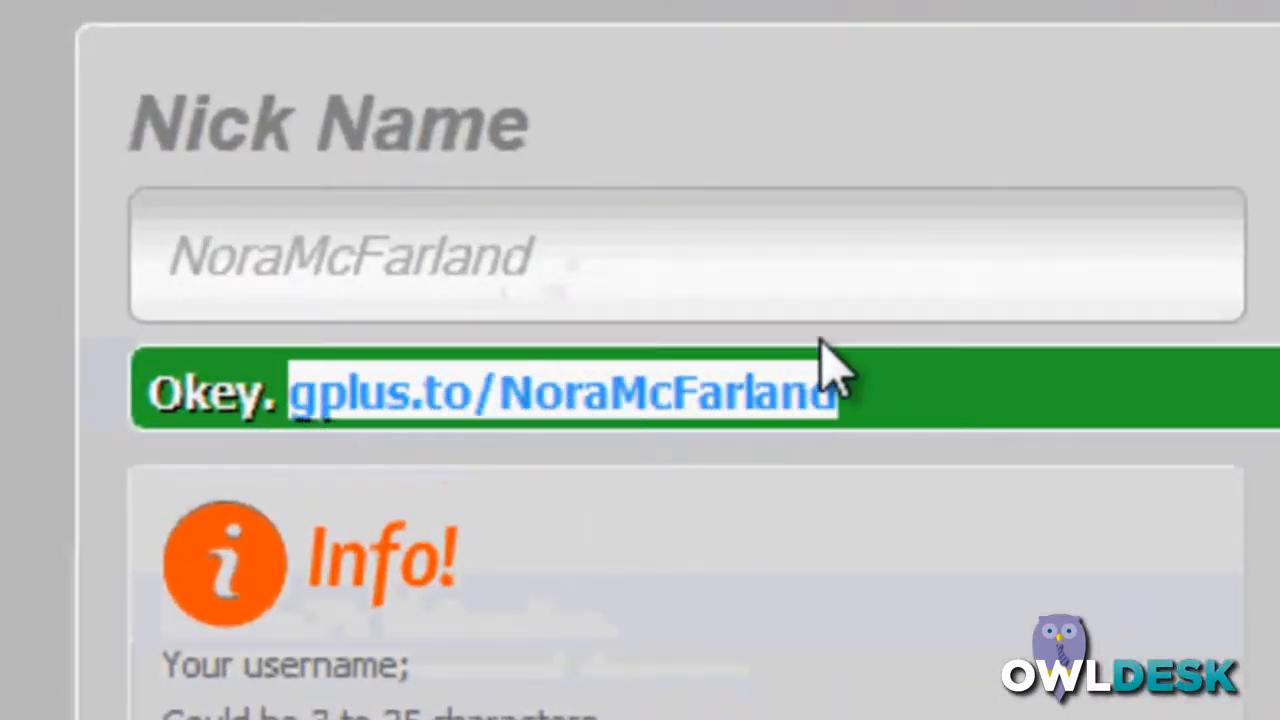
mouse_move(875, 290)
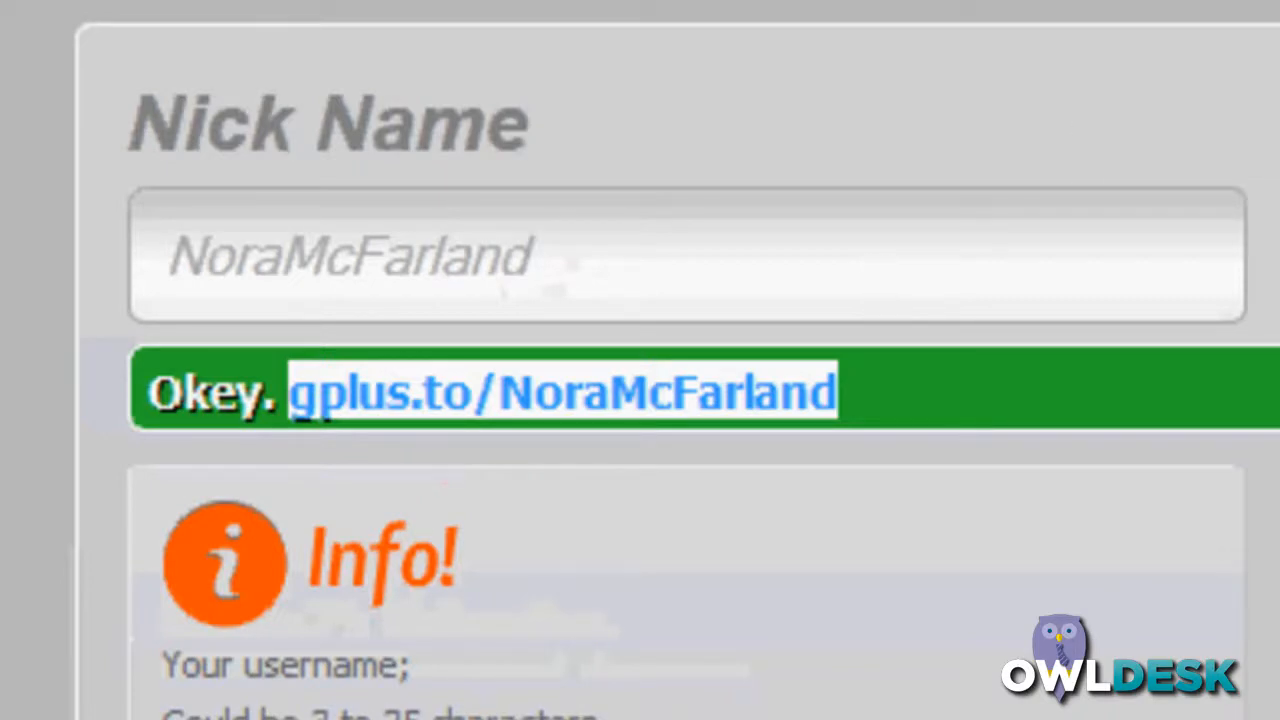
mouse_move(385, 460)
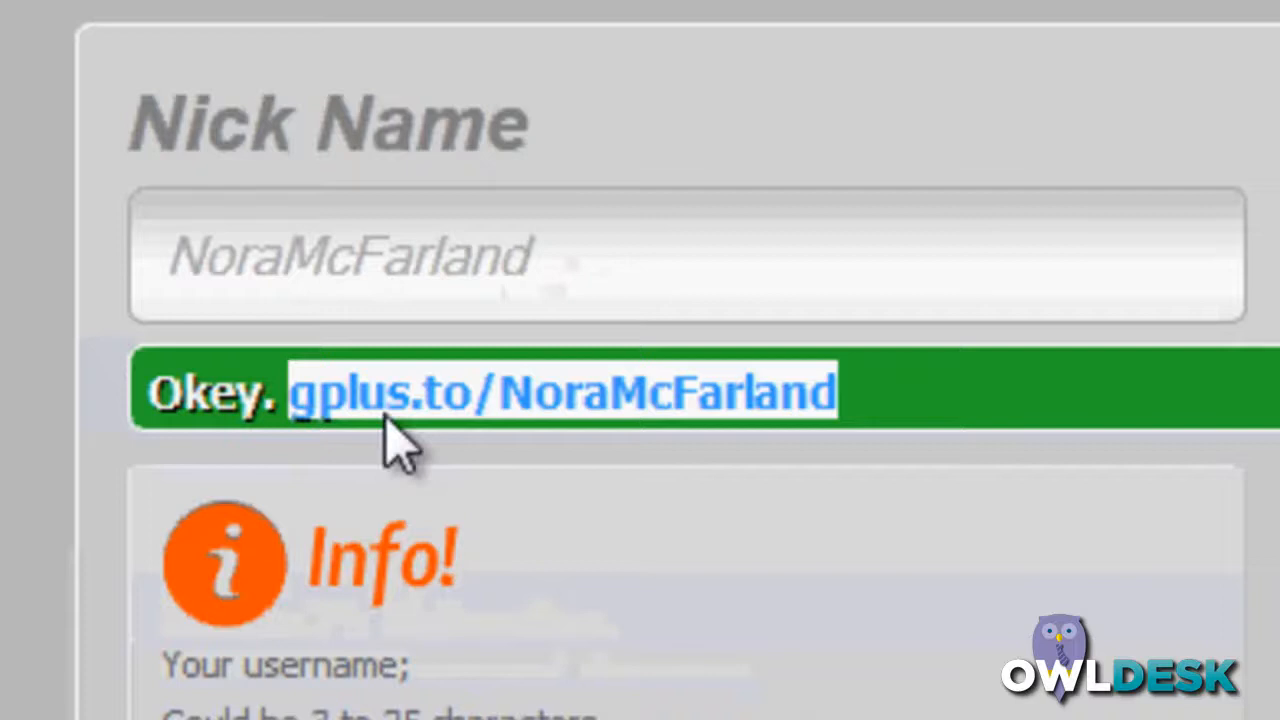
click(563, 400)
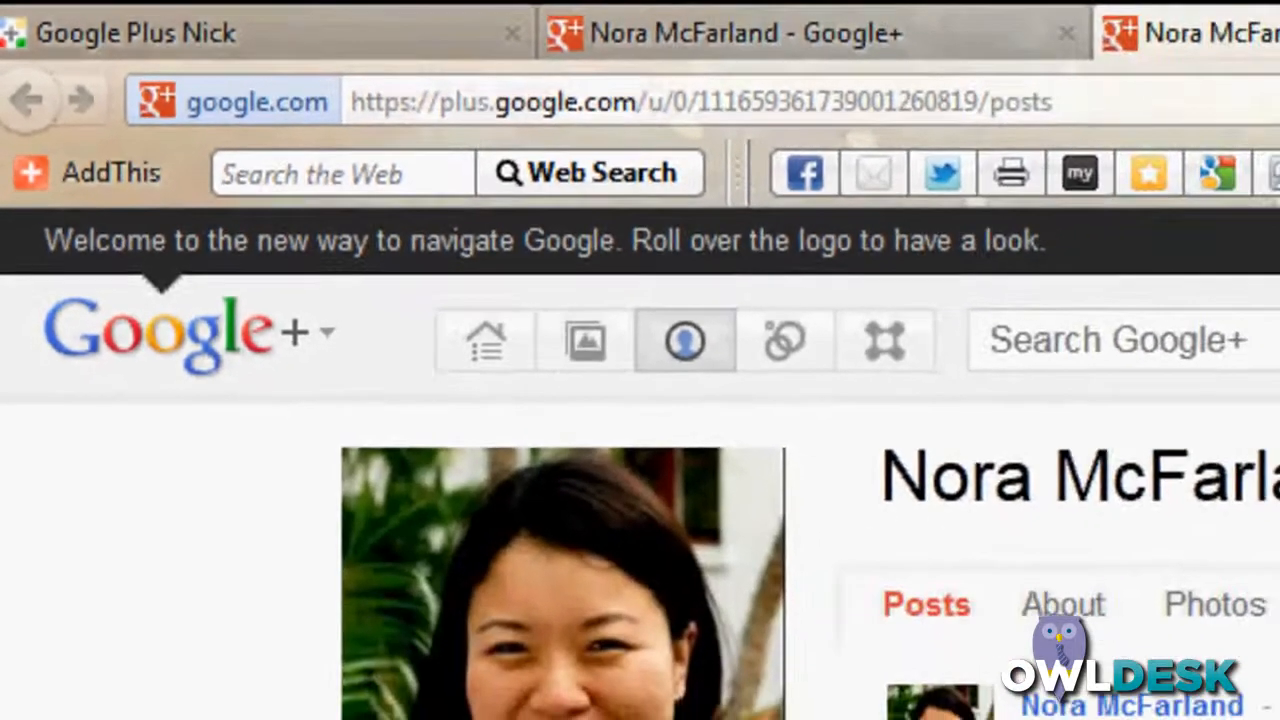
mouse_move(372, 40)
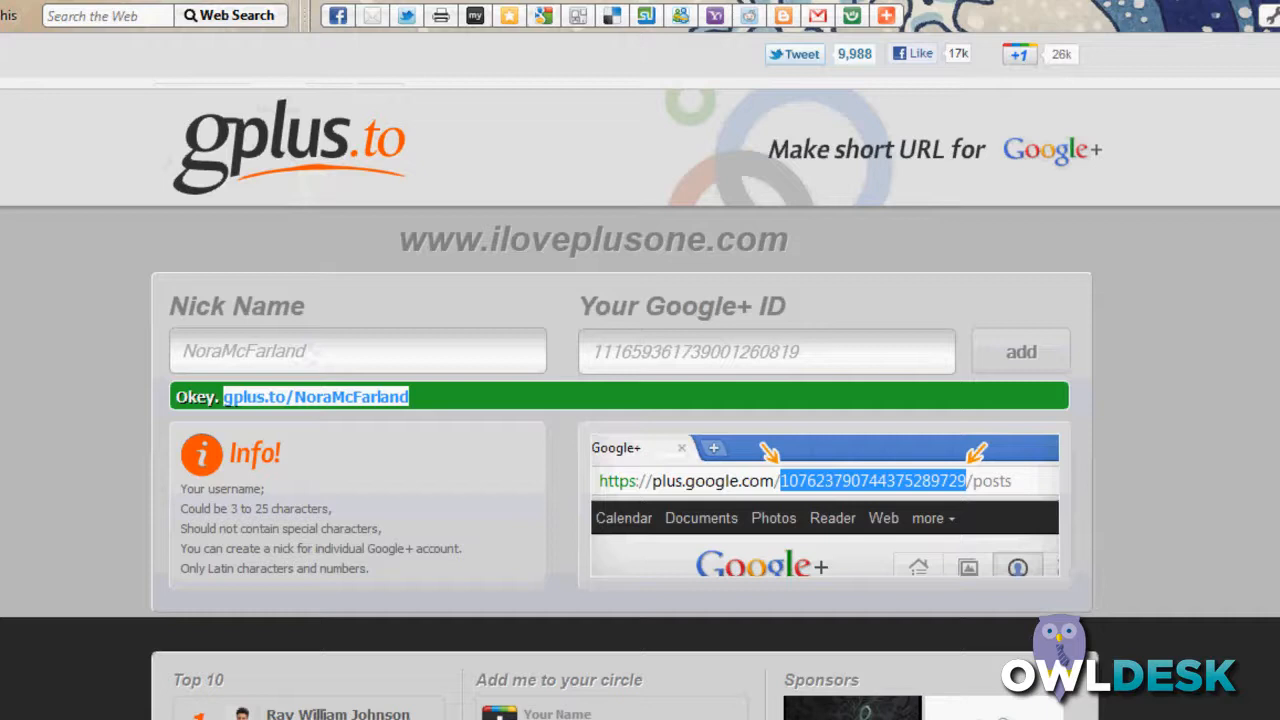
mouse_move(228, 417)
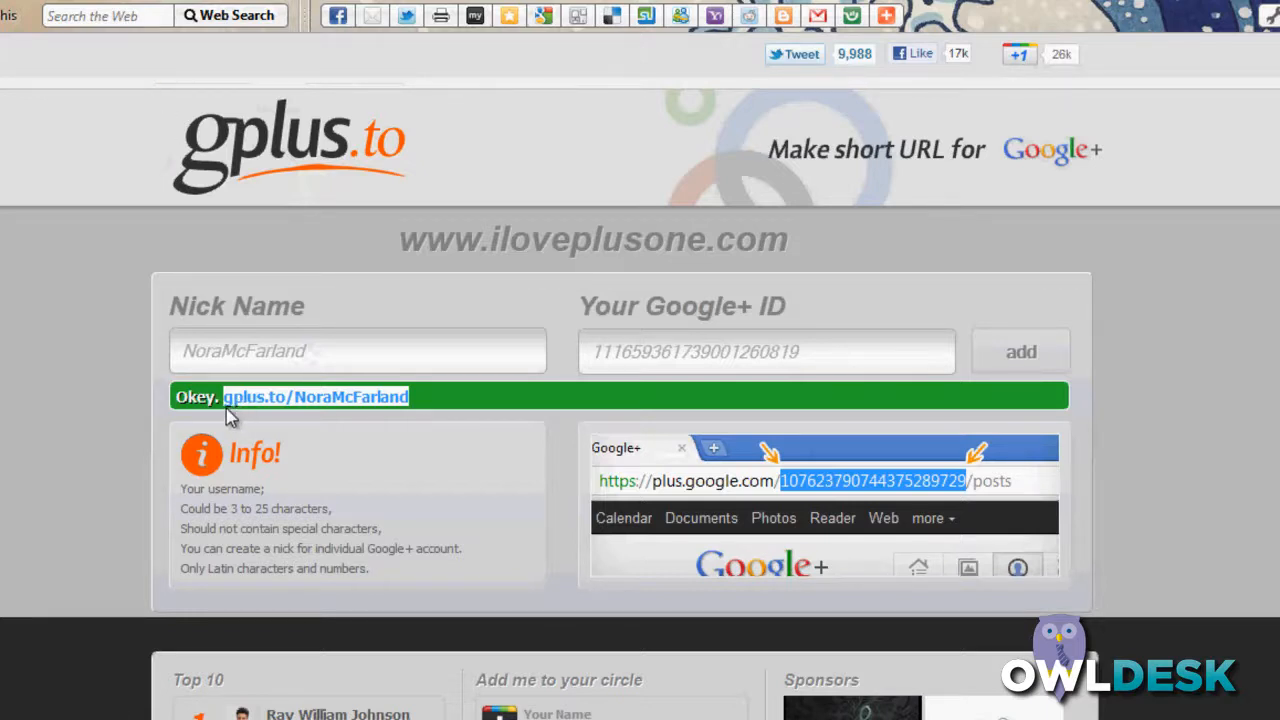
mouse_move(293, 427)
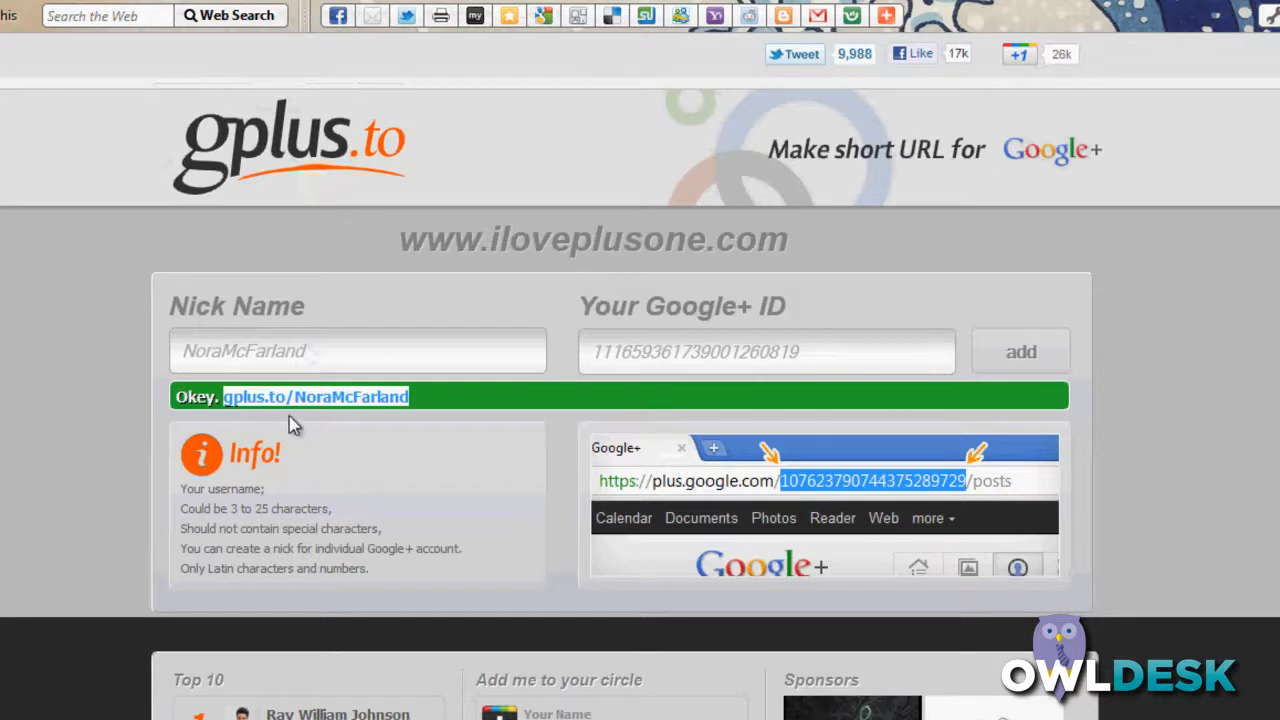
mouse_move(380, 418)
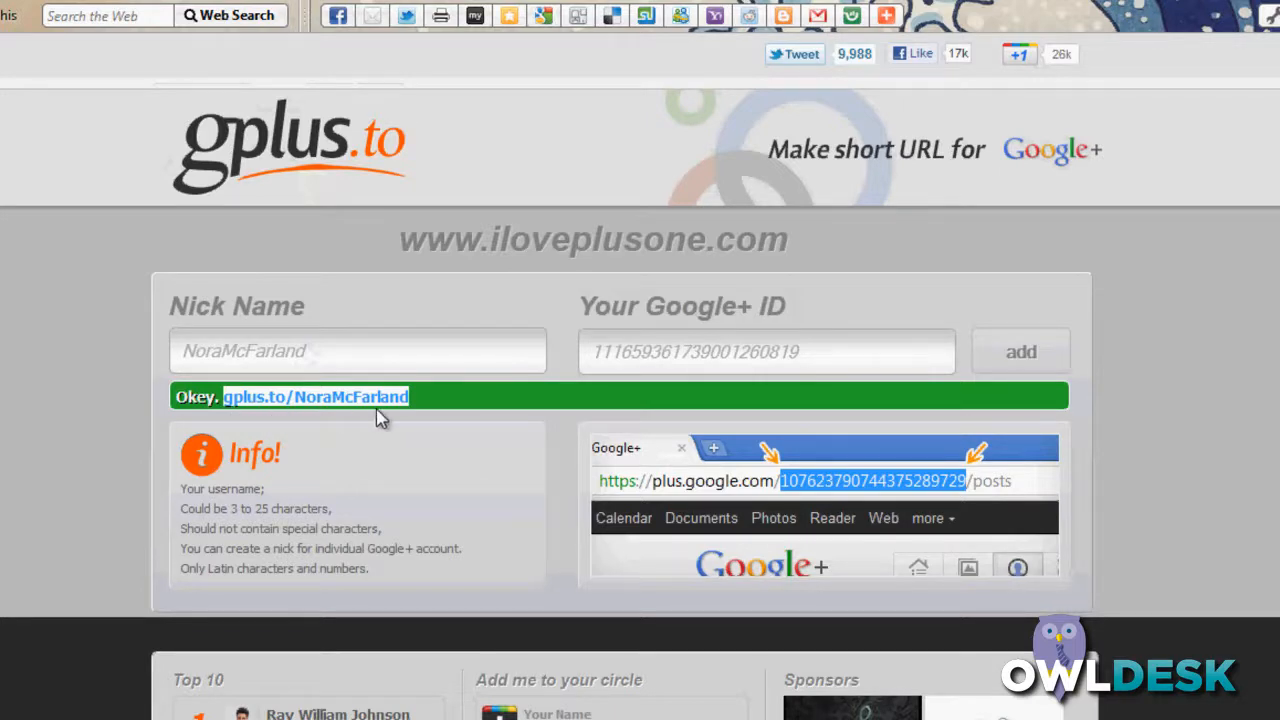